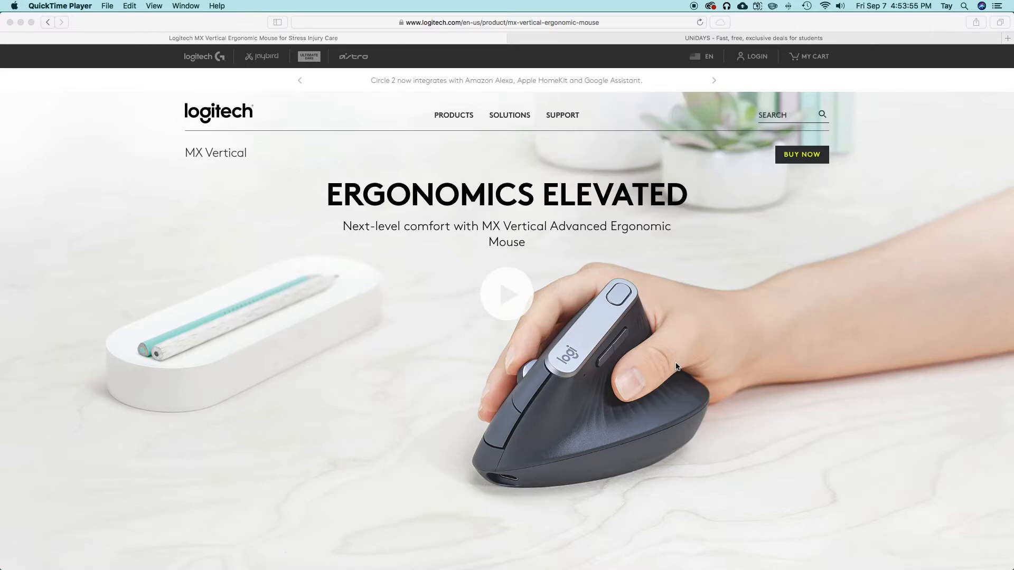
mouse_move(734, 389)
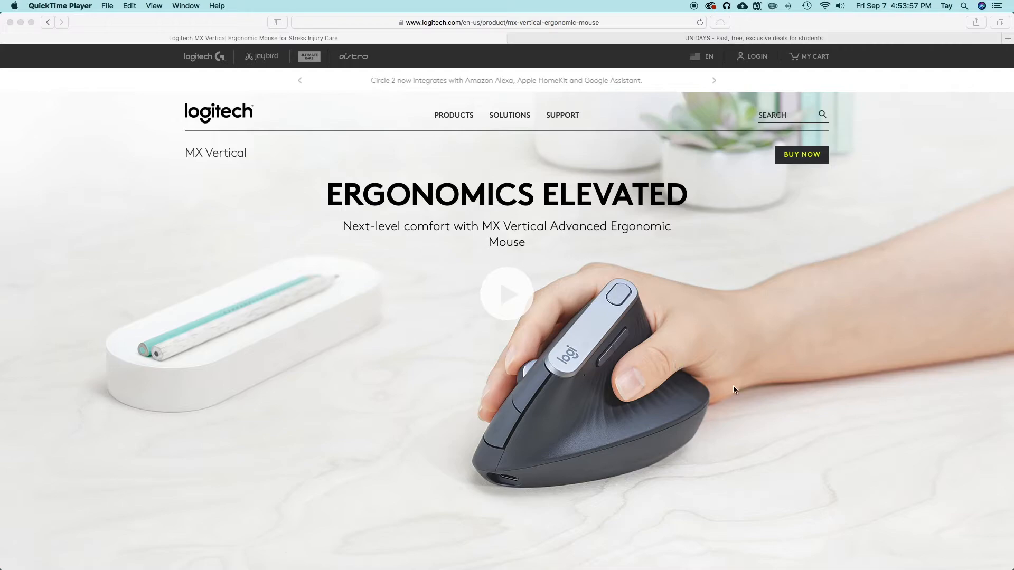
mouse_move(448, 297)
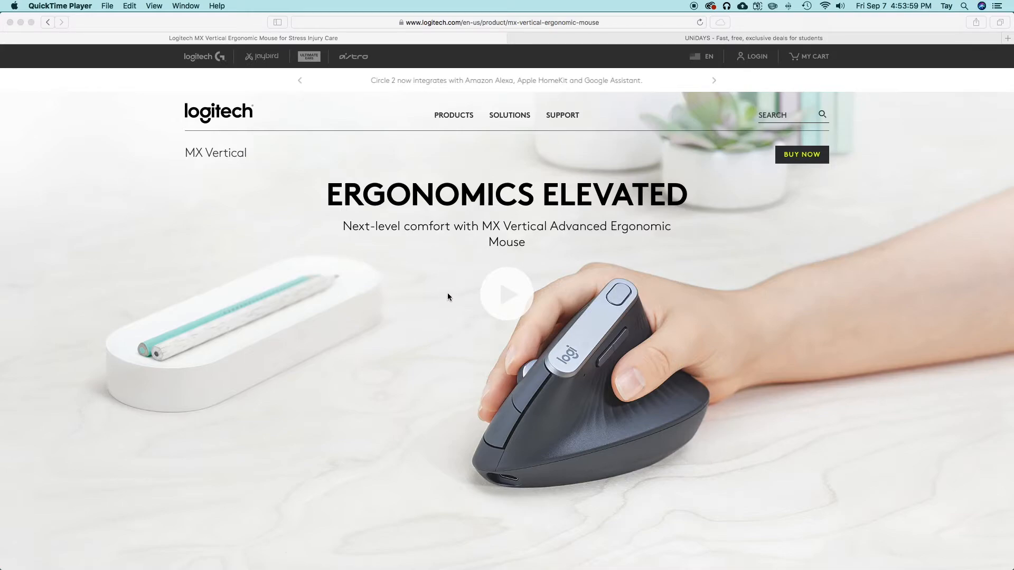
mouse_move(443, 296)
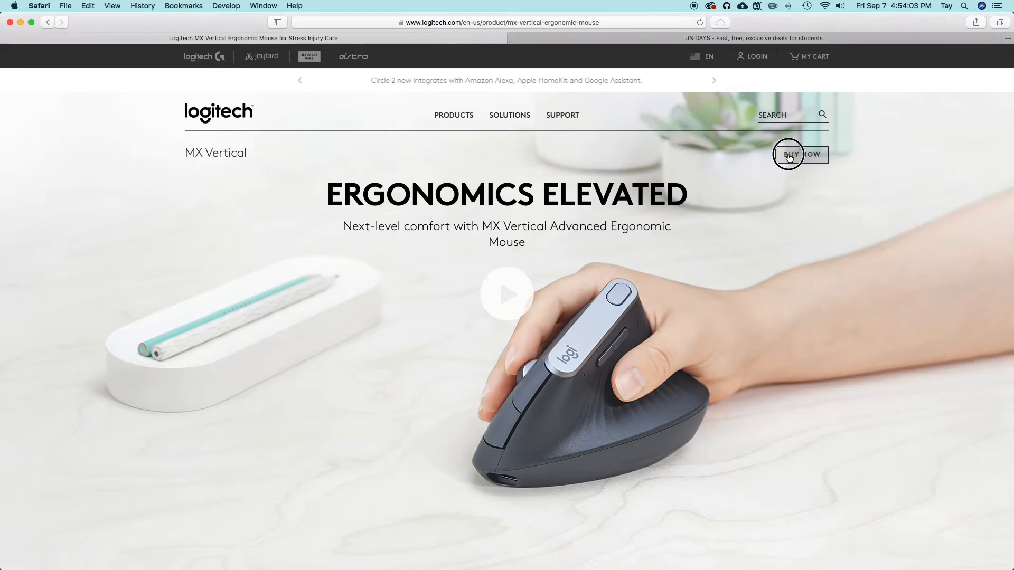
- Show the MX Vertical at $99.99, checking buying options: out of stock directly, in stock at Dell
left_click(800, 153)
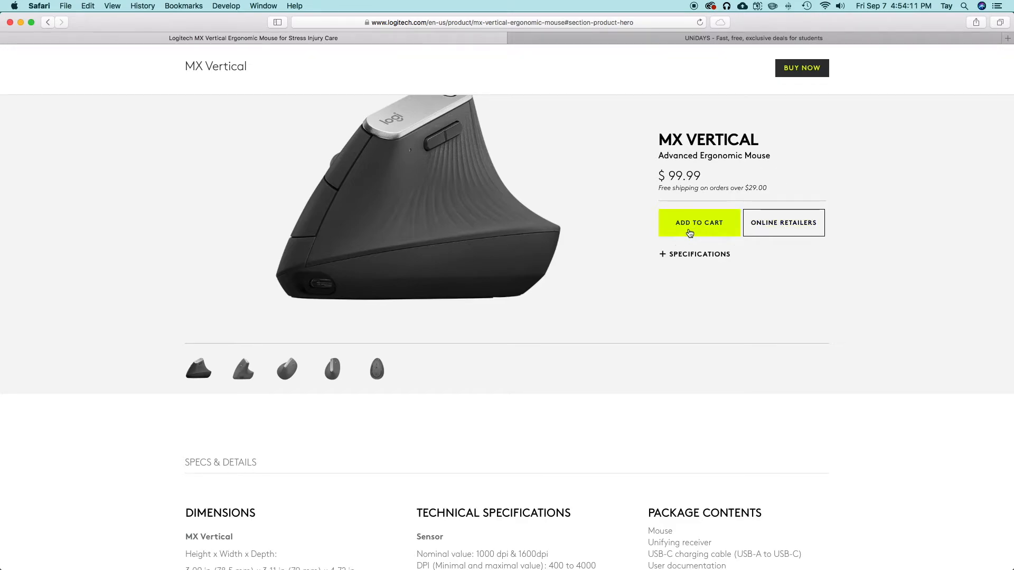
left_click(698, 222)
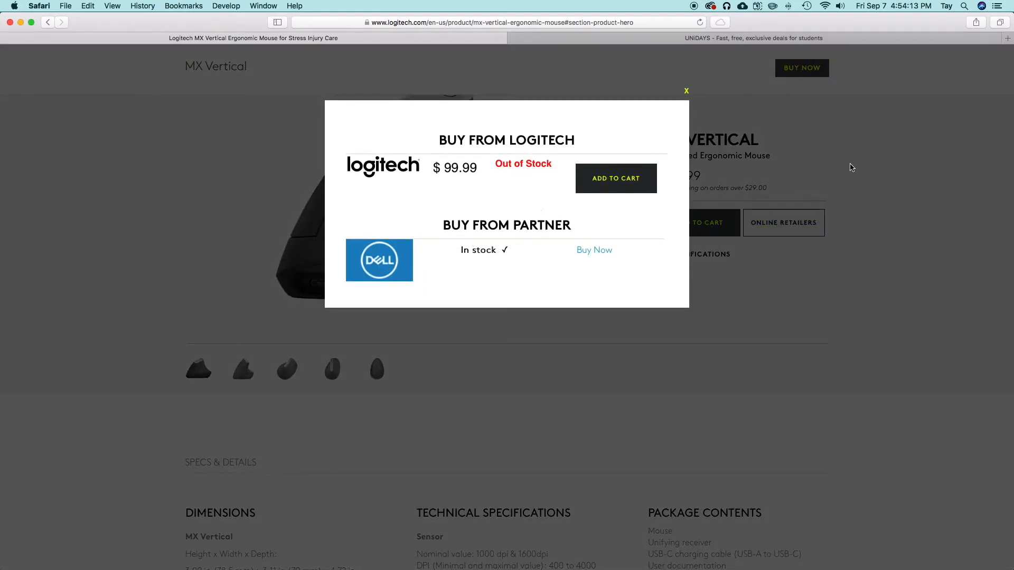
mouse_move(356, 209)
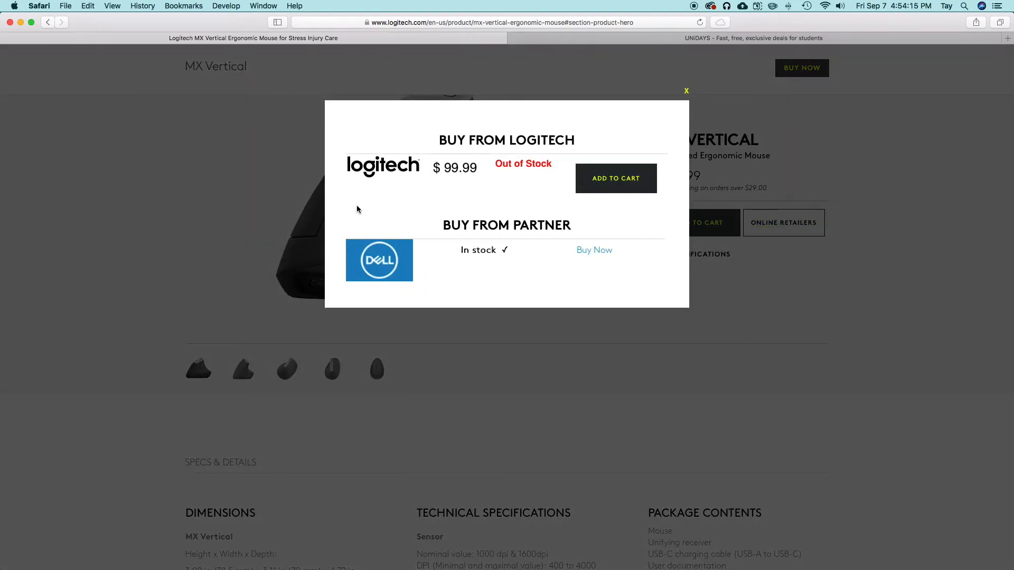
mouse_move(360, 276)
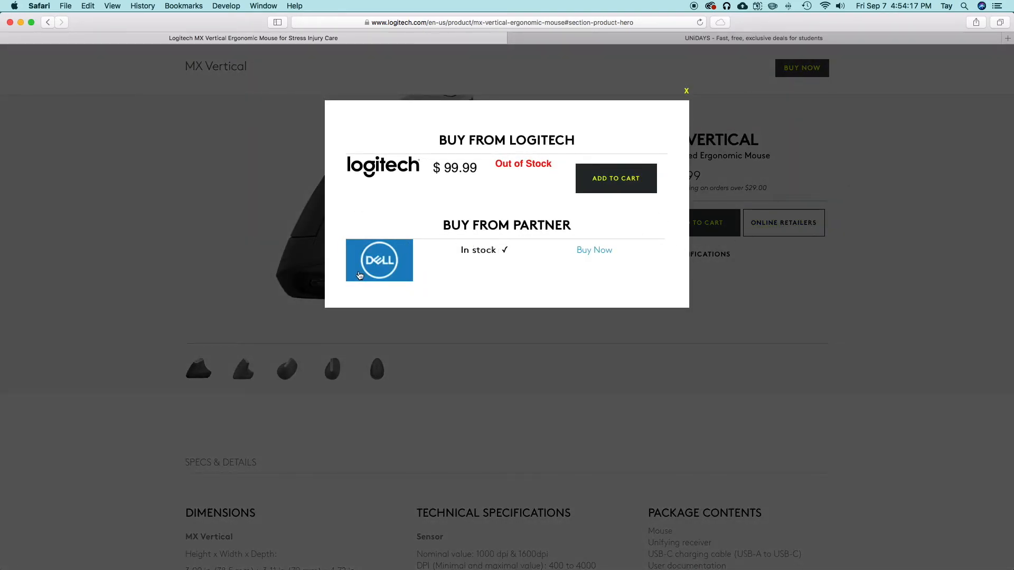
mouse_move(448, 253)
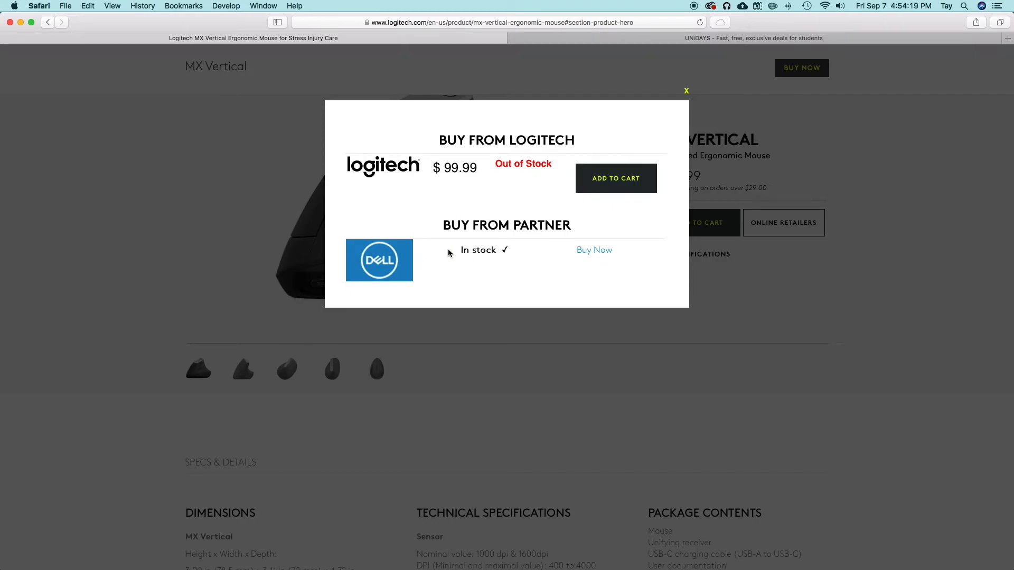
mouse_move(689, 93)
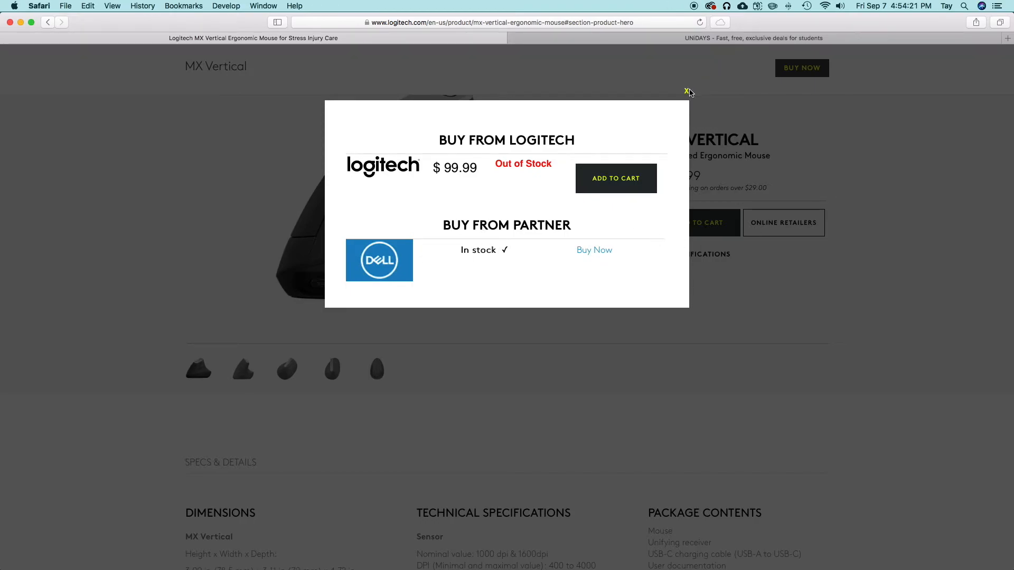
left_click(686, 92)
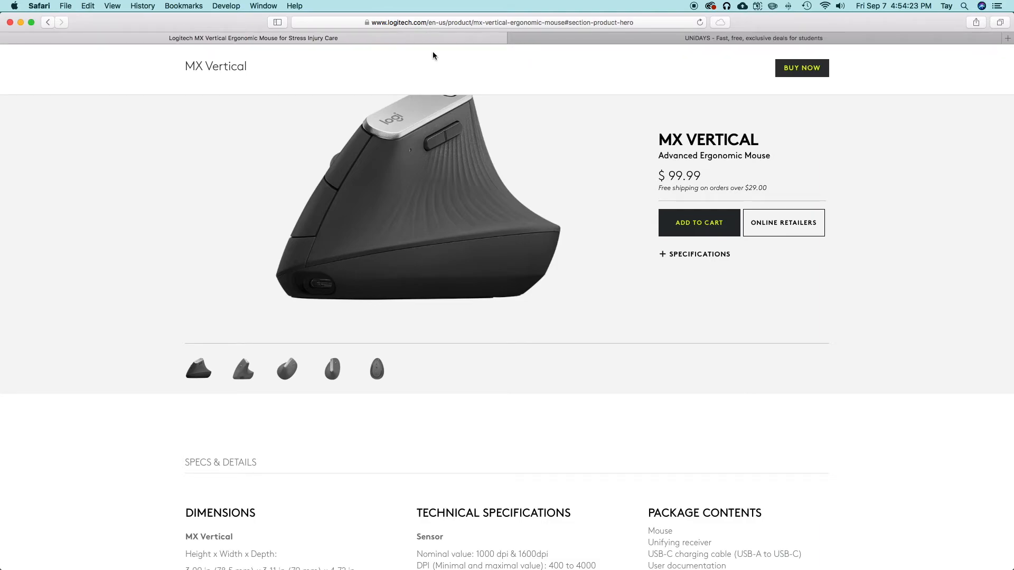
- Return to the UNiDAYS tab showing student deal categories and featured offers
left_click(753, 37)
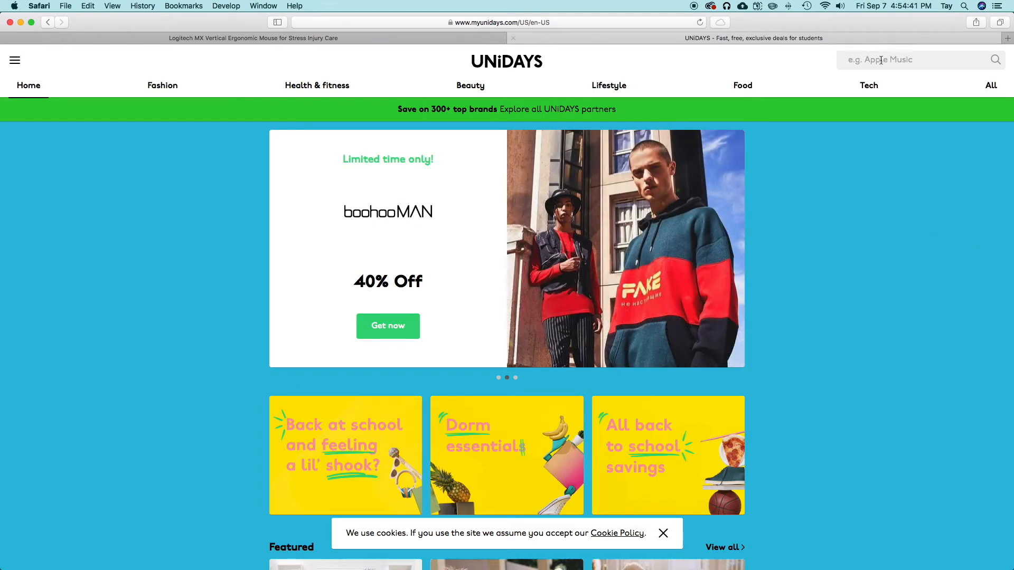
- Browse UNiDAYS Tech deals down to TV & audio, showing Logitech at 25% off
left_click(868, 85)
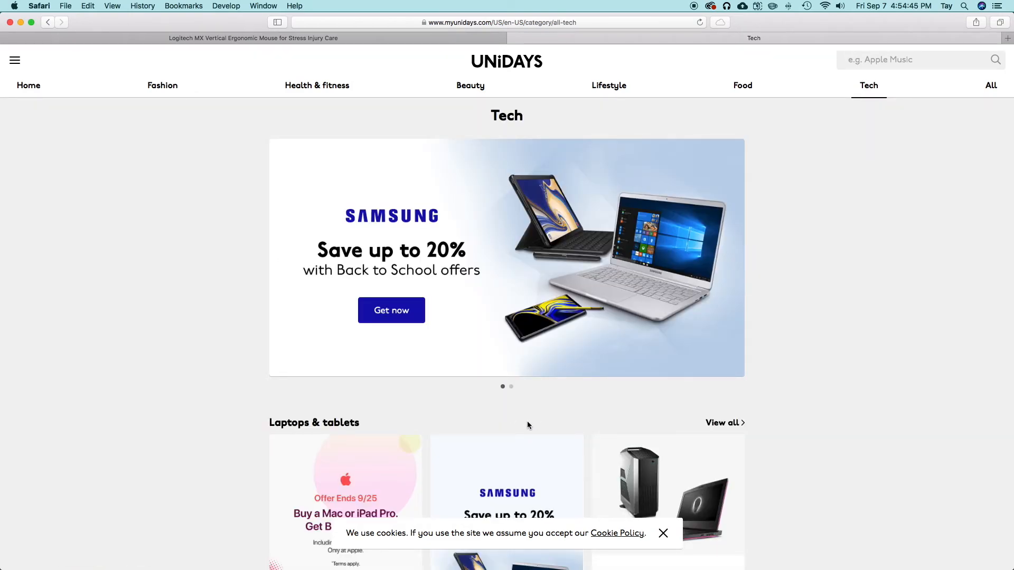
scroll("down", 3)
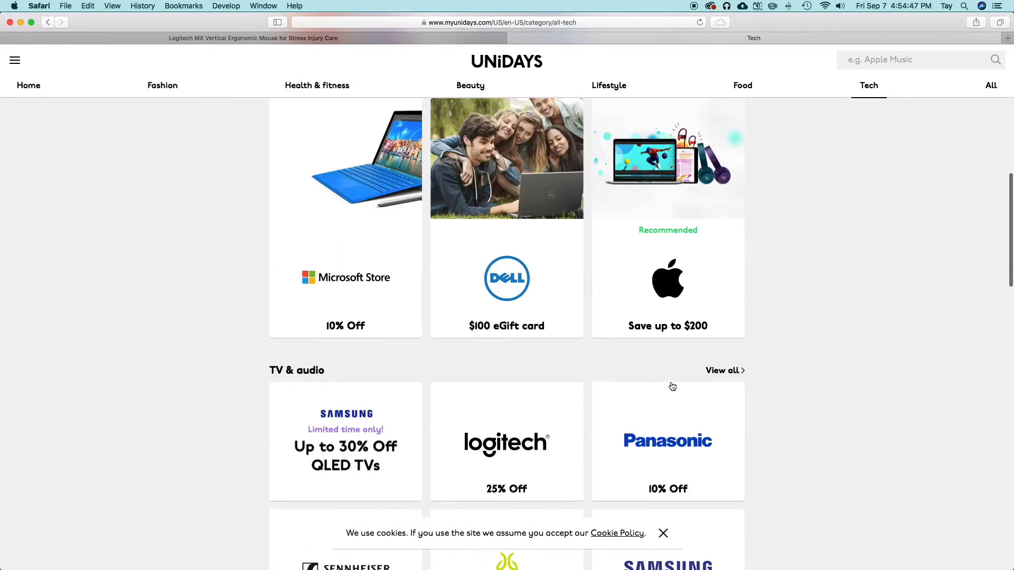
scroll("down", 3)
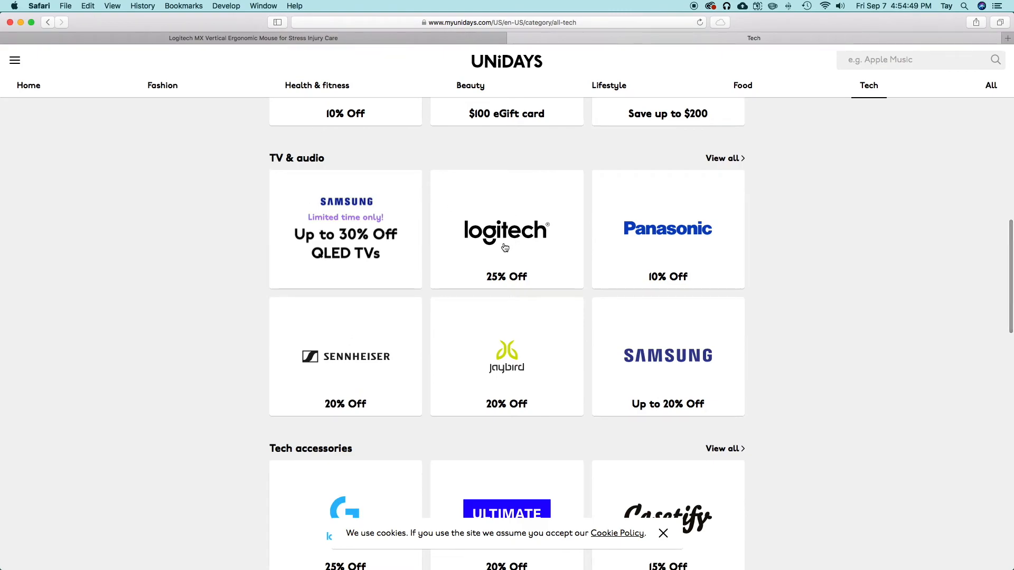